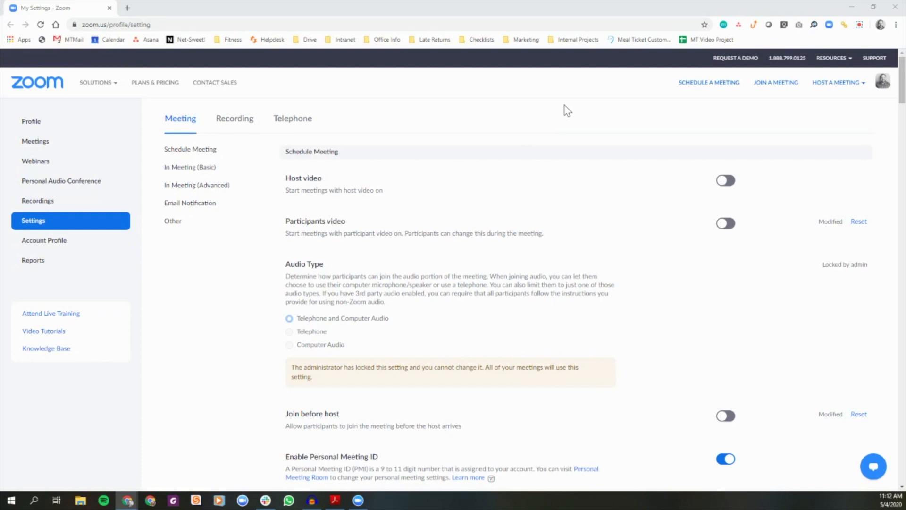
pyautogui.click(33, 220)
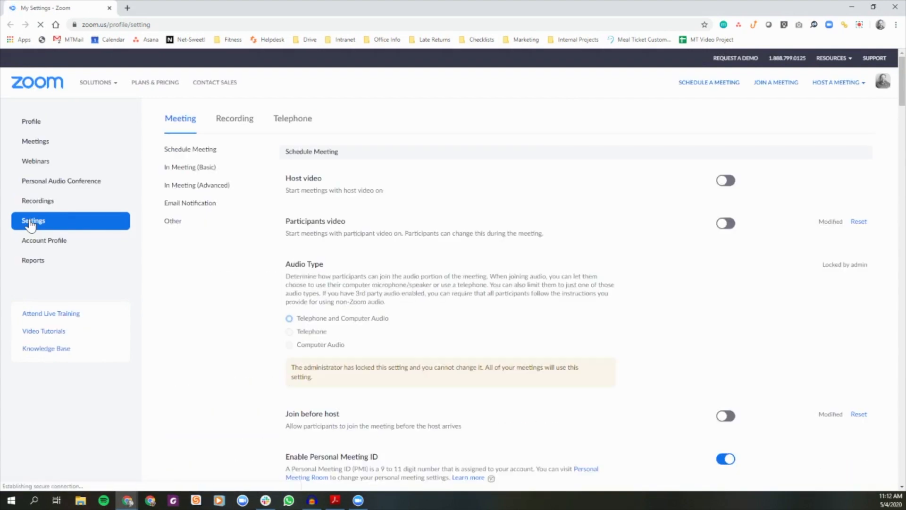